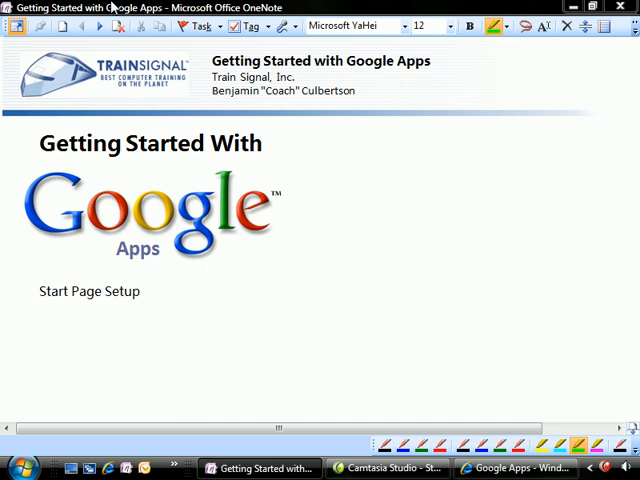
mouse_move(102, 24)
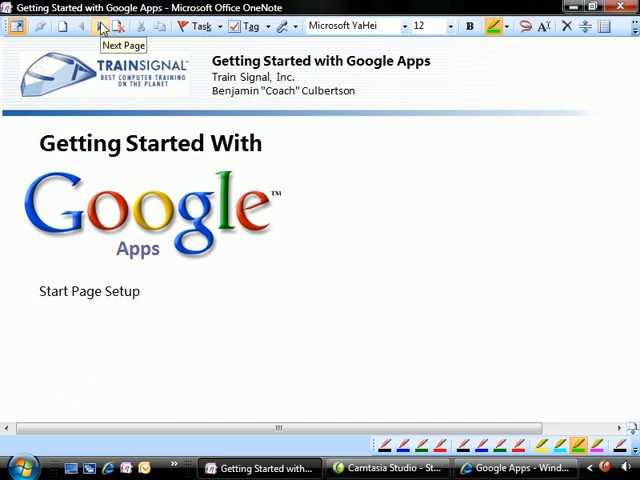
Advance the OneNote notebook to the Start Page Setup page and tick the second setup location
click(100, 28)
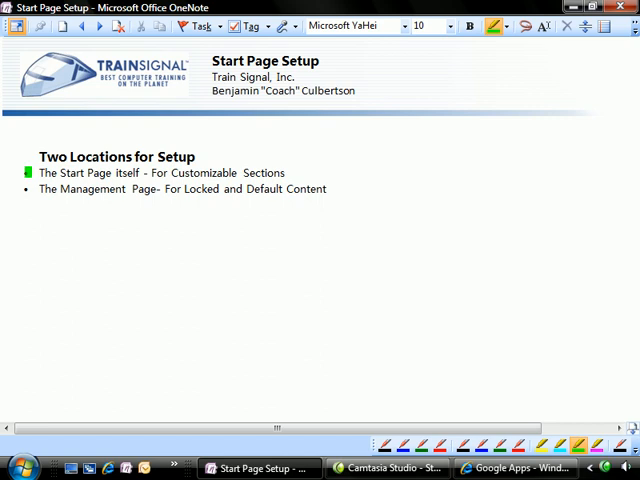
click(46, 246)
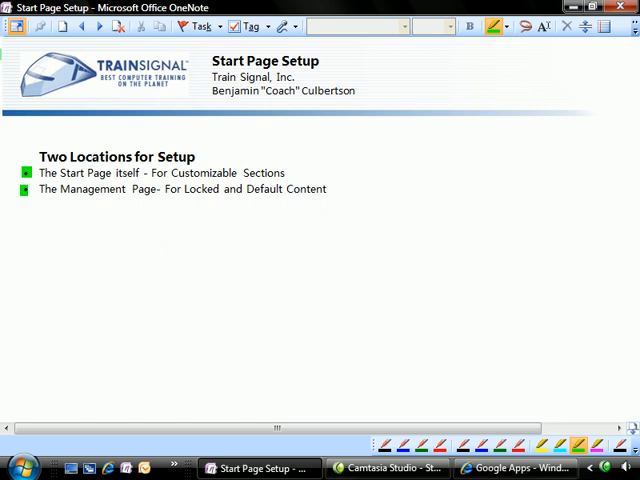
From the Dashboard open the Start Page service and its customization editor with Locked column layout
click(528, 464)
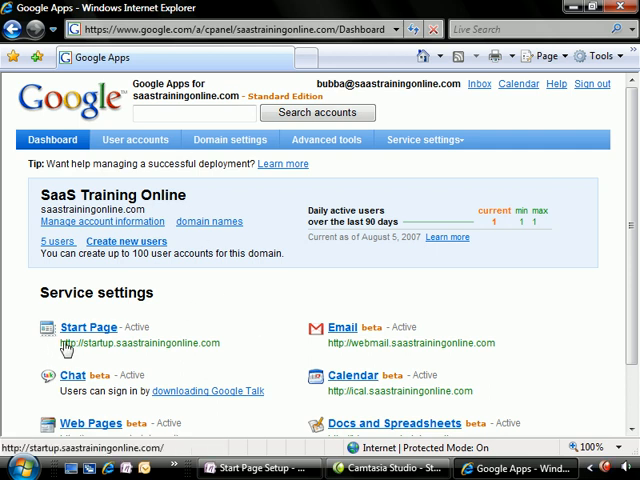
mouse_move(164, 356)
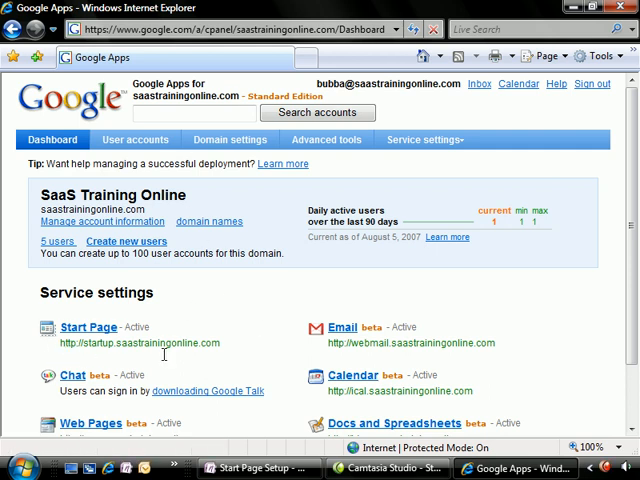
mouse_move(92, 332)
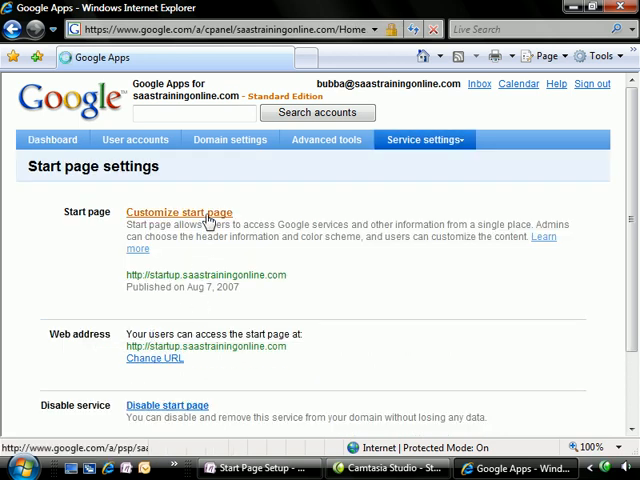
click(178, 212)
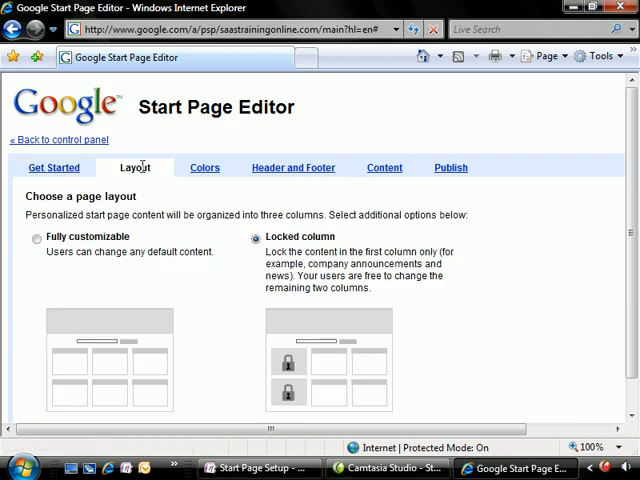
mouse_move(156, 300)
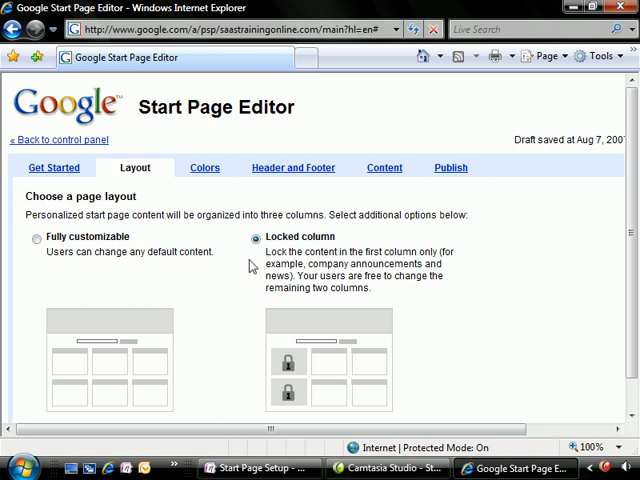
scroll(down, 3)
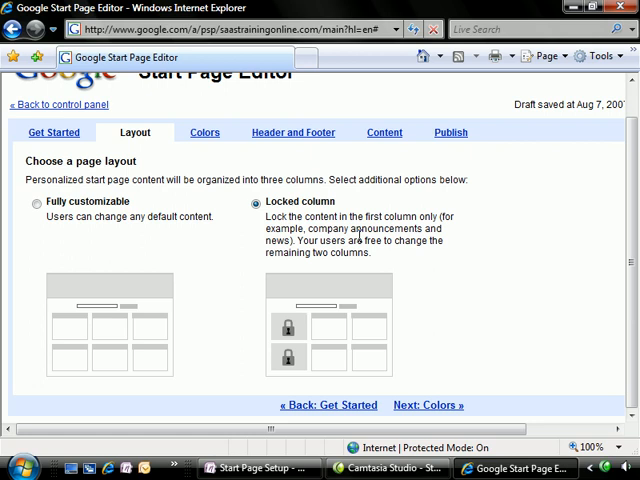
mouse_move(204, 142)
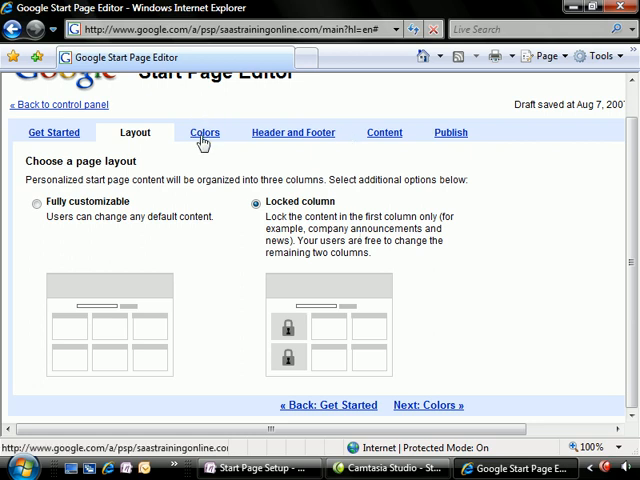
Show the Colors settings and select Page header background as the element to recolour
click(204, 132)
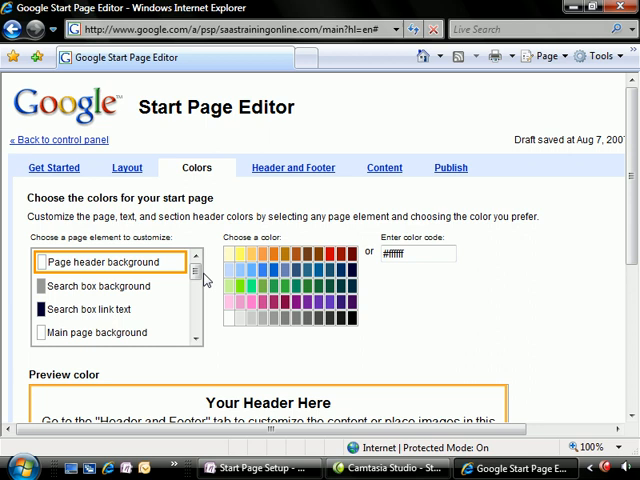
click(196, 280)
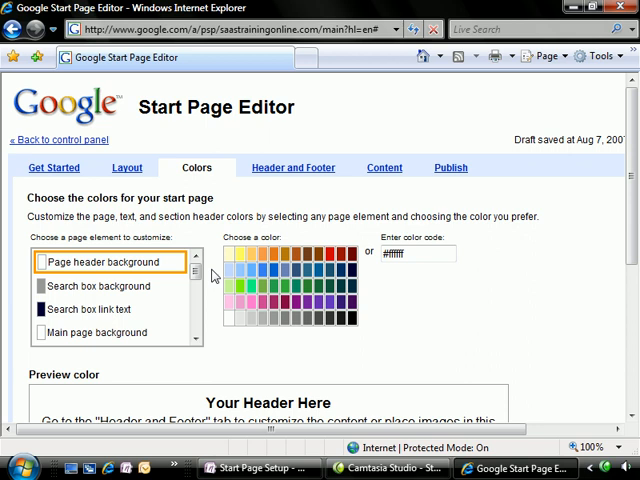
mouse_move(312, 236)
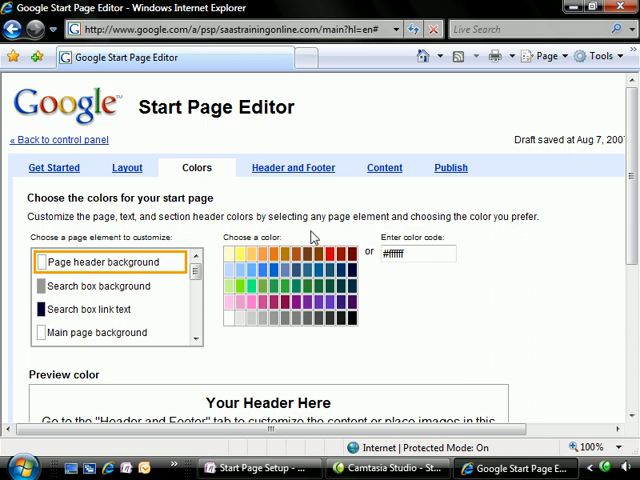
mouse_move(292, 176)
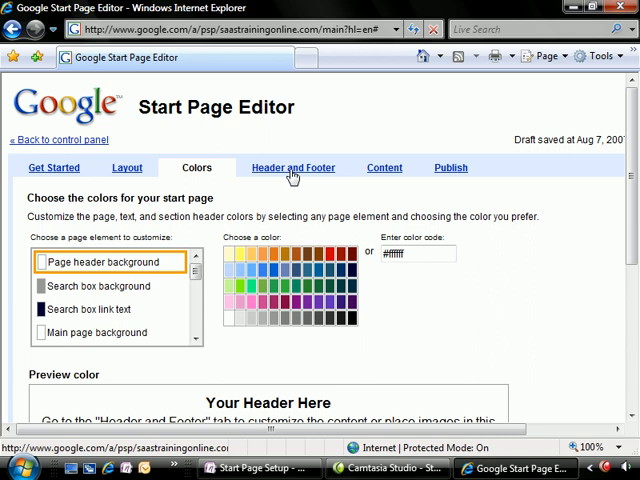
Upload the SaaS Training Online logo file and add it as the page header image
click(292, 168)
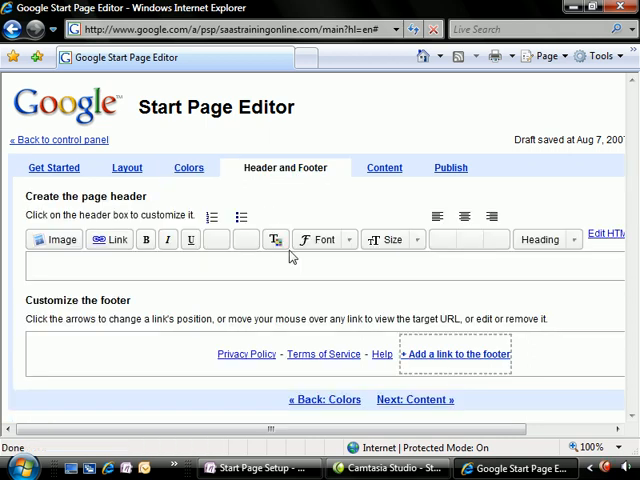
mouse_move(76, 270)
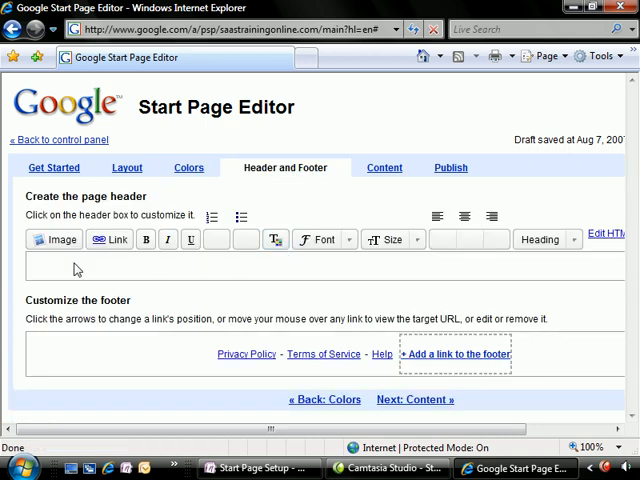
click(52, 240)
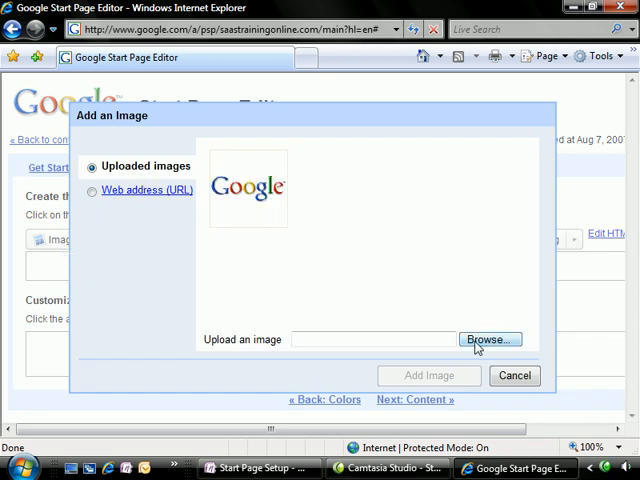
click(488, 340)
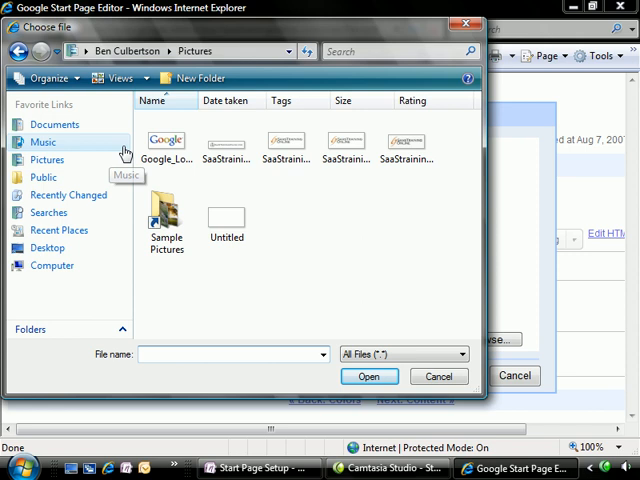
click(372, 376)
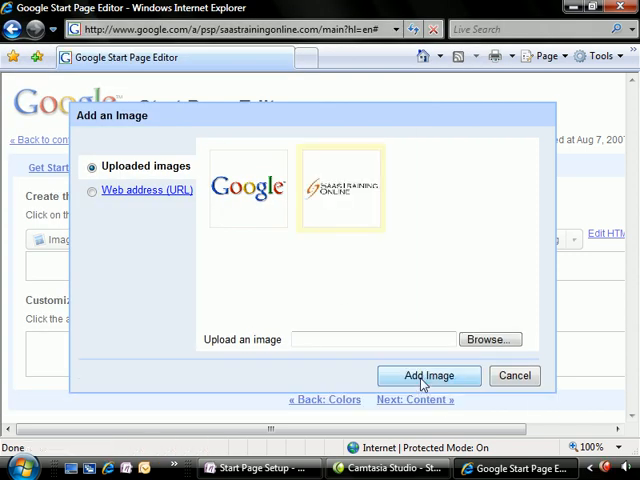
click(428, 376)
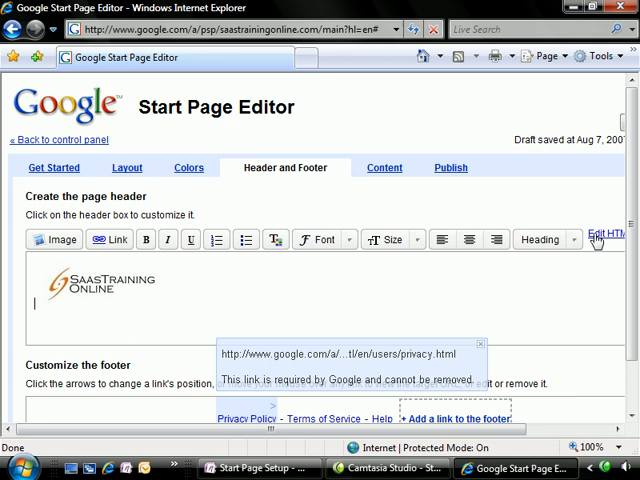
click(604, 236)
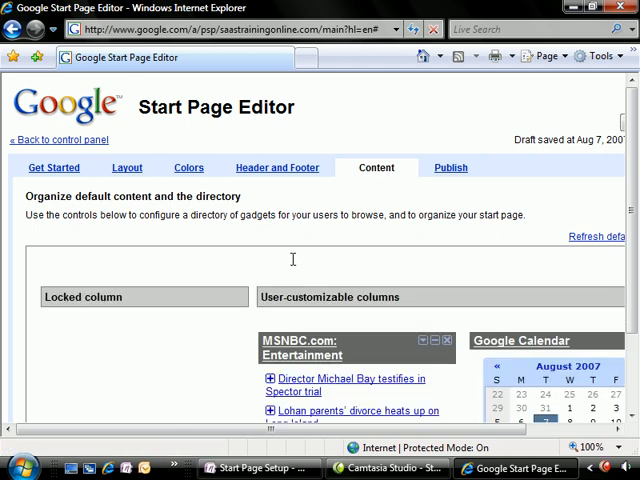
mouse_move(400, 420)
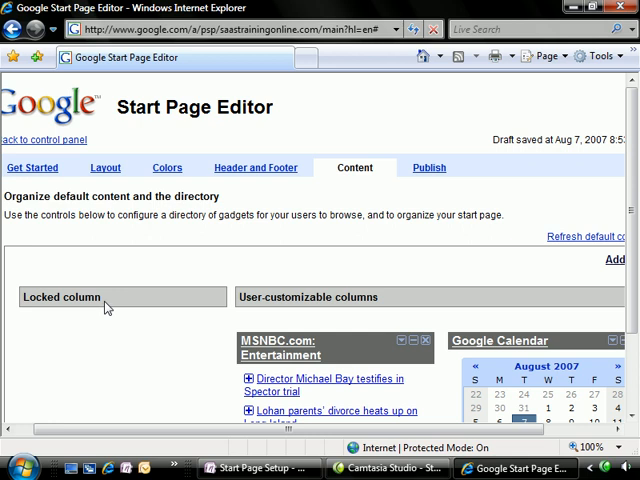
mouse_move(364, 444)
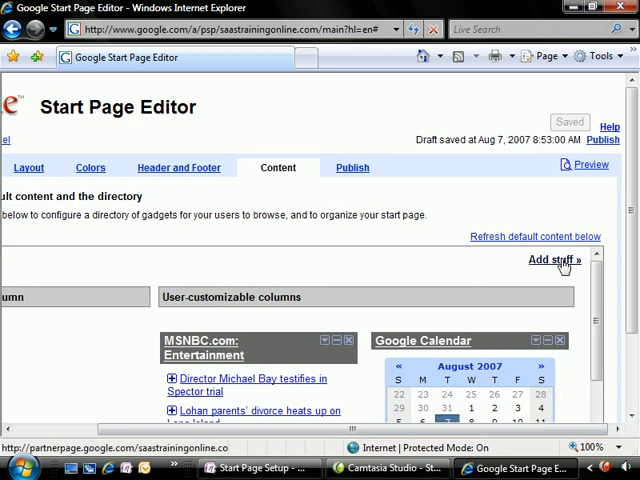
From the gadget directory's Google Apps section add Docs & Spreadsheets and Gmail gadgets
click(552, 260)
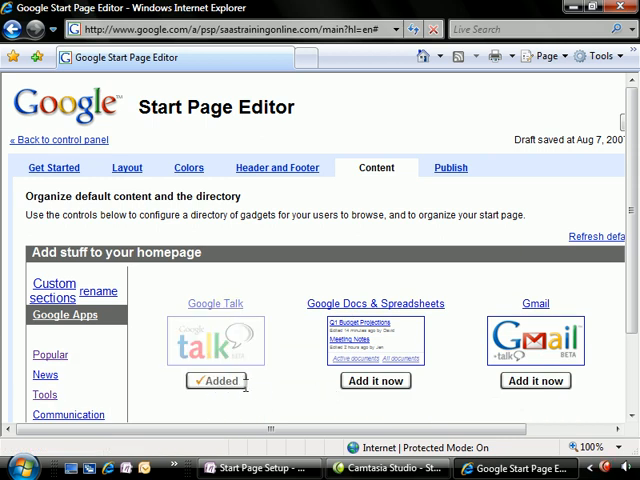
click(372, 380)
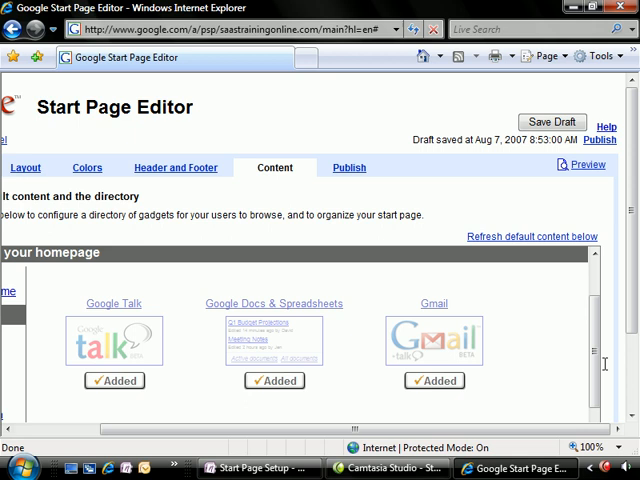
scroll(down, 3)
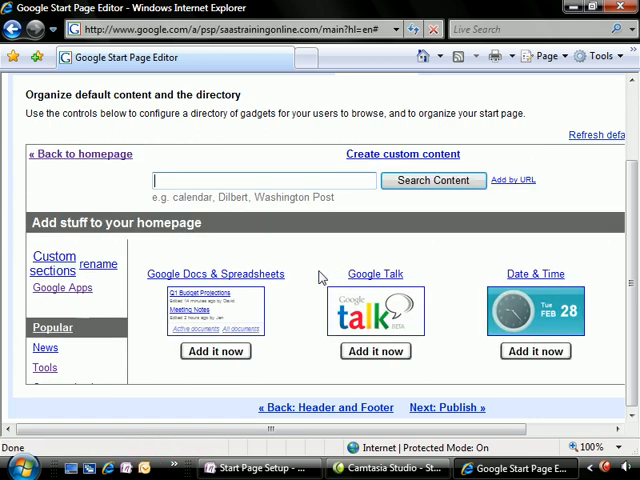
scroll(down, 3)
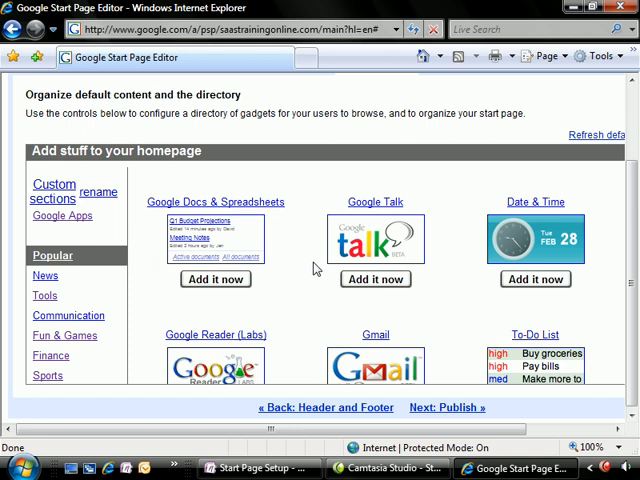
scroll(down, 3)
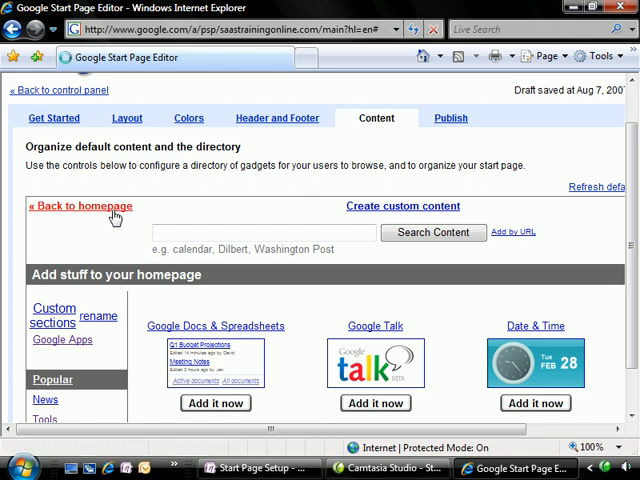
Return to the homepage layout and arrange Gmail, Calendar and Docs & Spreadsheets in the locked column
click(80, 206)
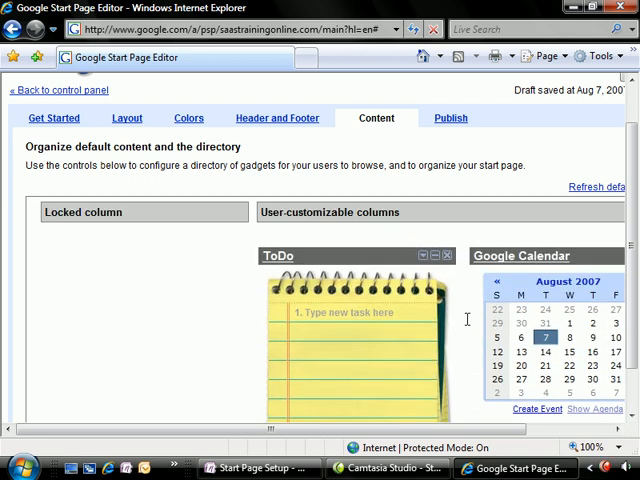
scroll(down, 3)
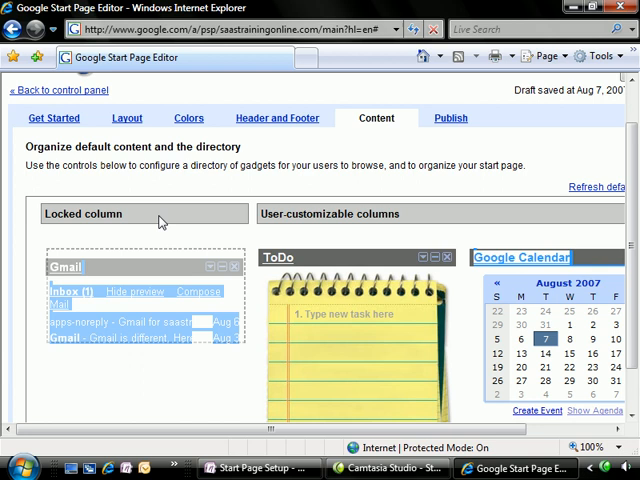
scroll(down, 3)
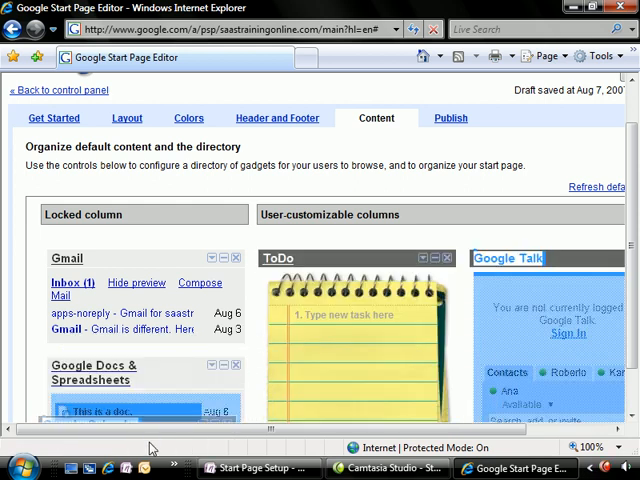
scroll(down, 3)
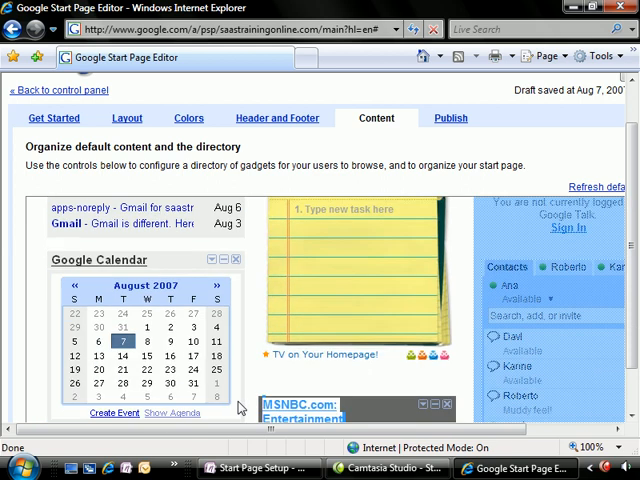
scroll(down, 3)
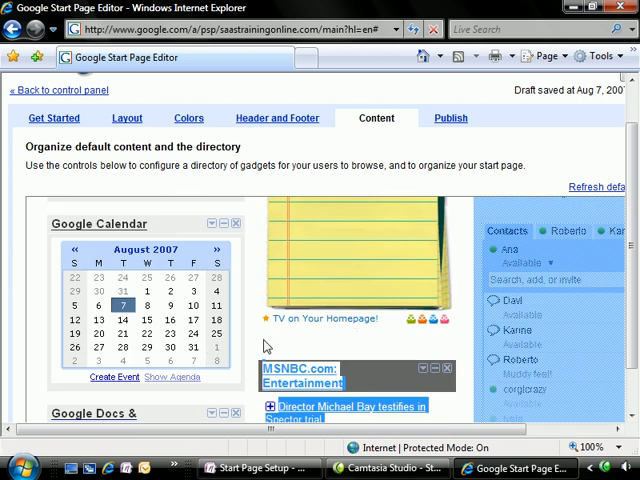
scroll(down, 3)
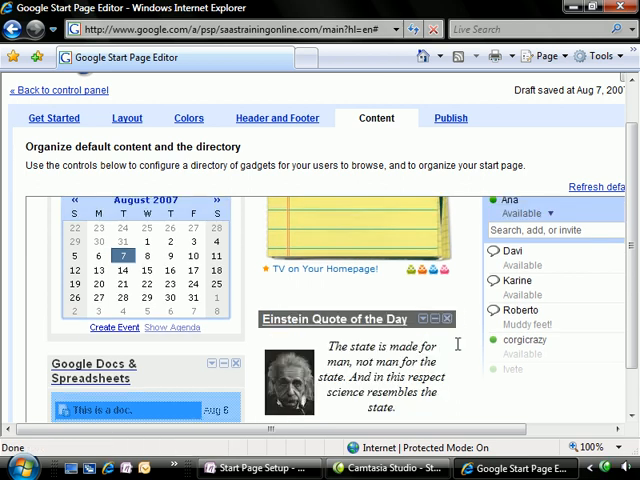
scroll(down, 3)
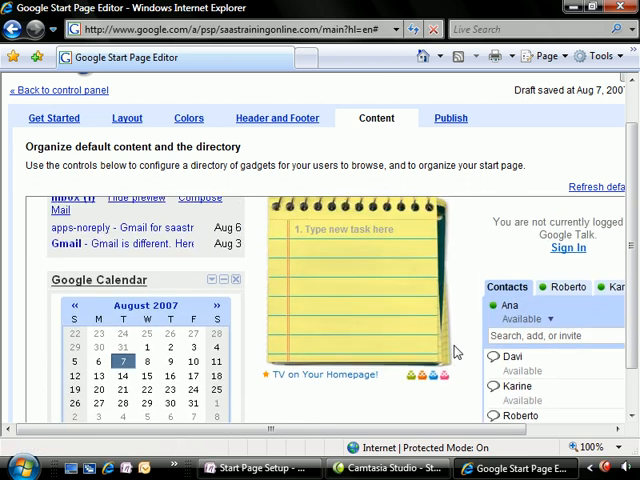
scroll(down, 3)
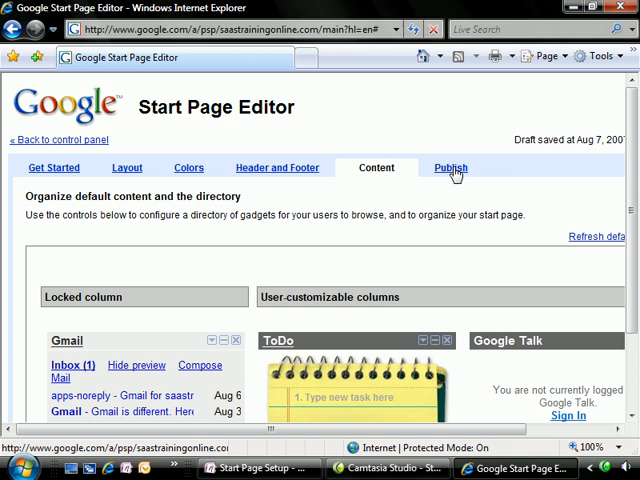
Publish the start page updates live to partnerpage.google.com/saastrainingonline.com
click(448, 168)
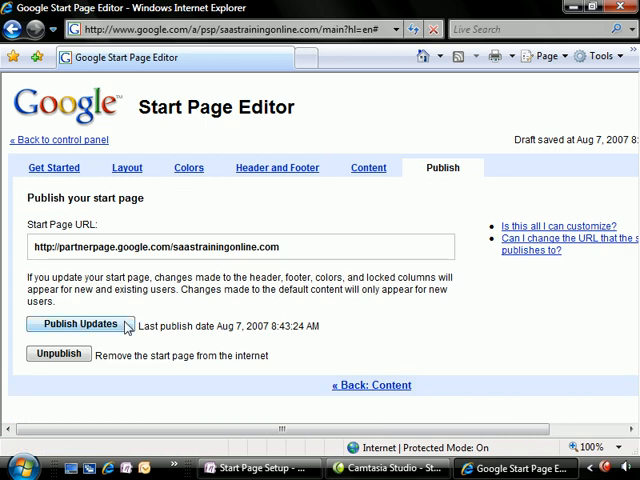
click(80, 324)
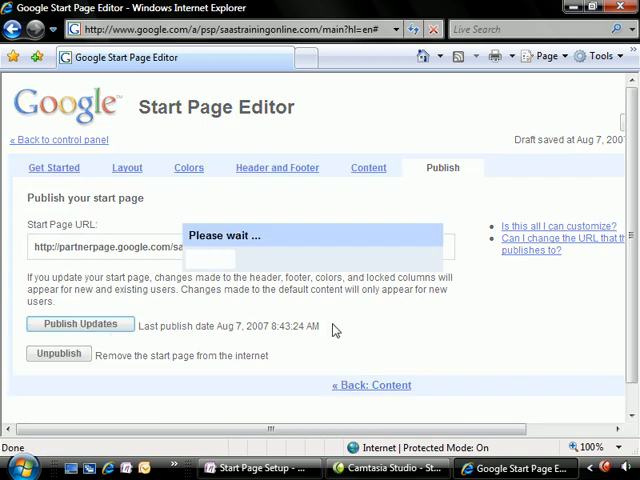
click(80, 324)
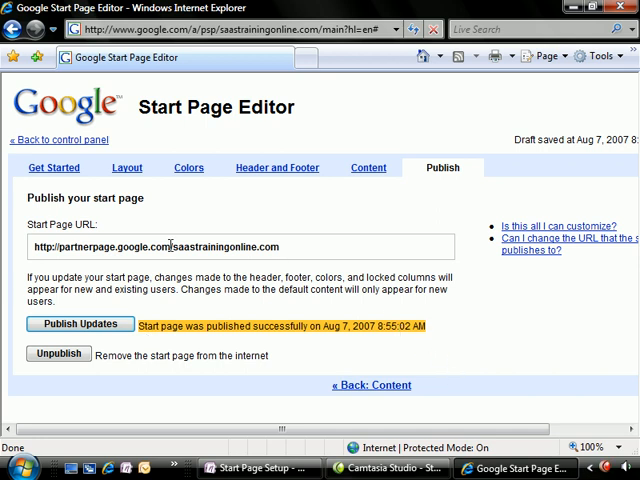
mouse_move(52, 140)
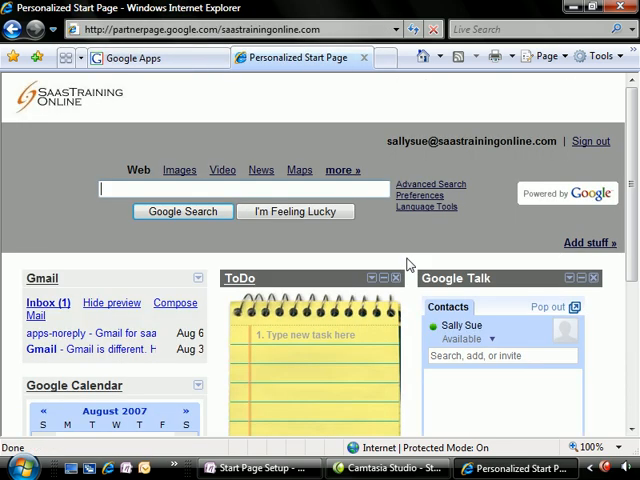
mouse_move(212, 272)
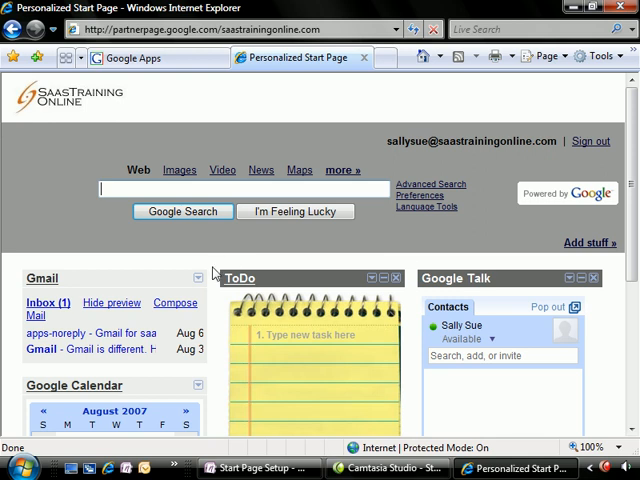
Scroll the published SaaS Training Online start page to view the logo and gadgets
scroll(down, 3)
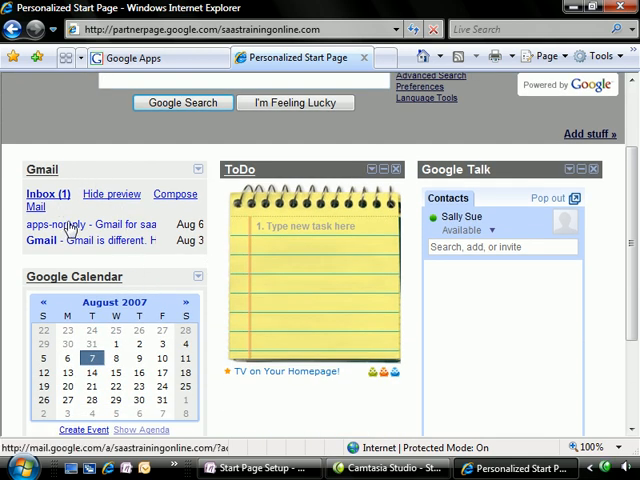